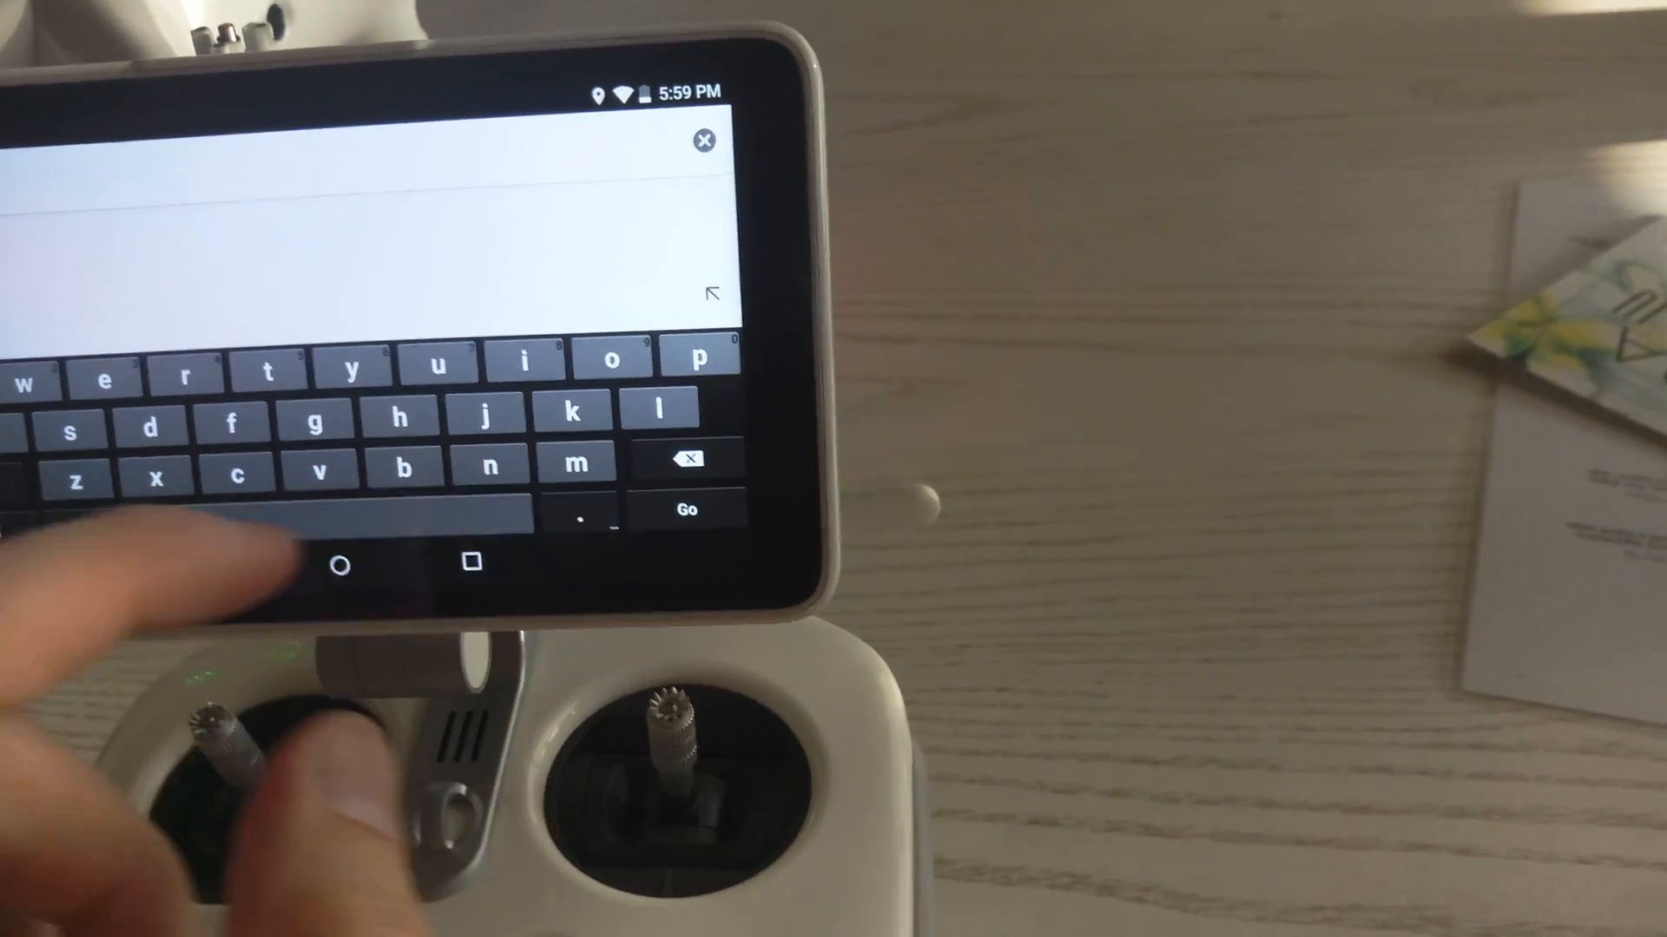
Search the browser for the Litchi topic on 4PDA and open the forum page
click(523, 360)
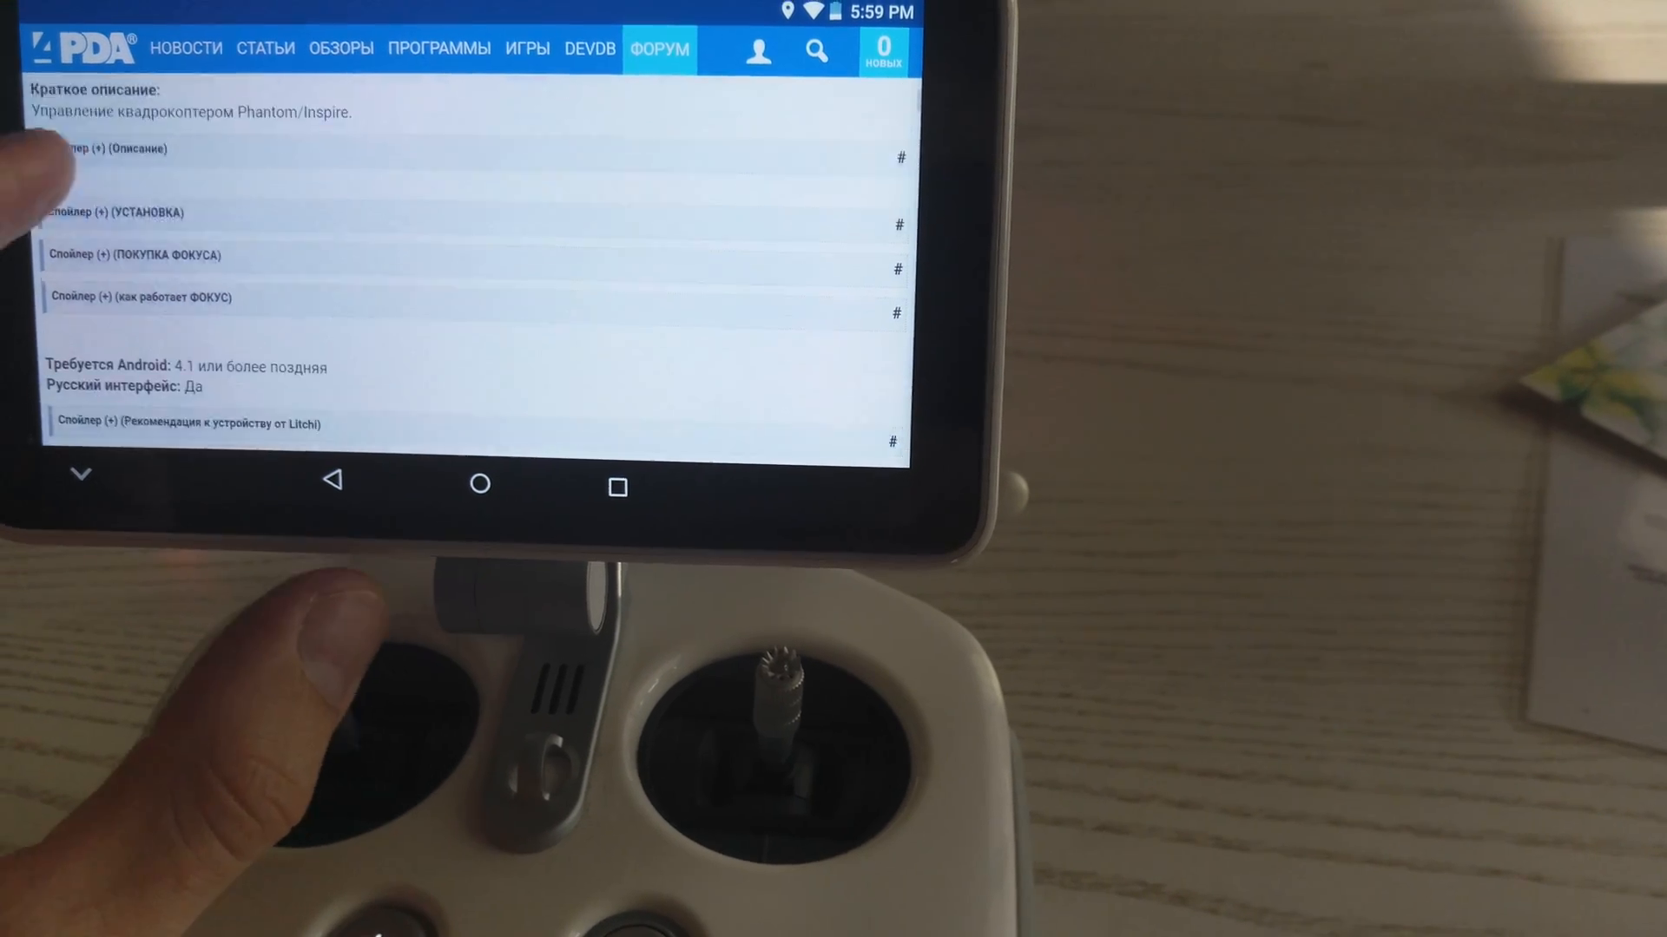
Scroll through the Litchi topic before leaving the browser for Android Settings
scroll(down, 3)
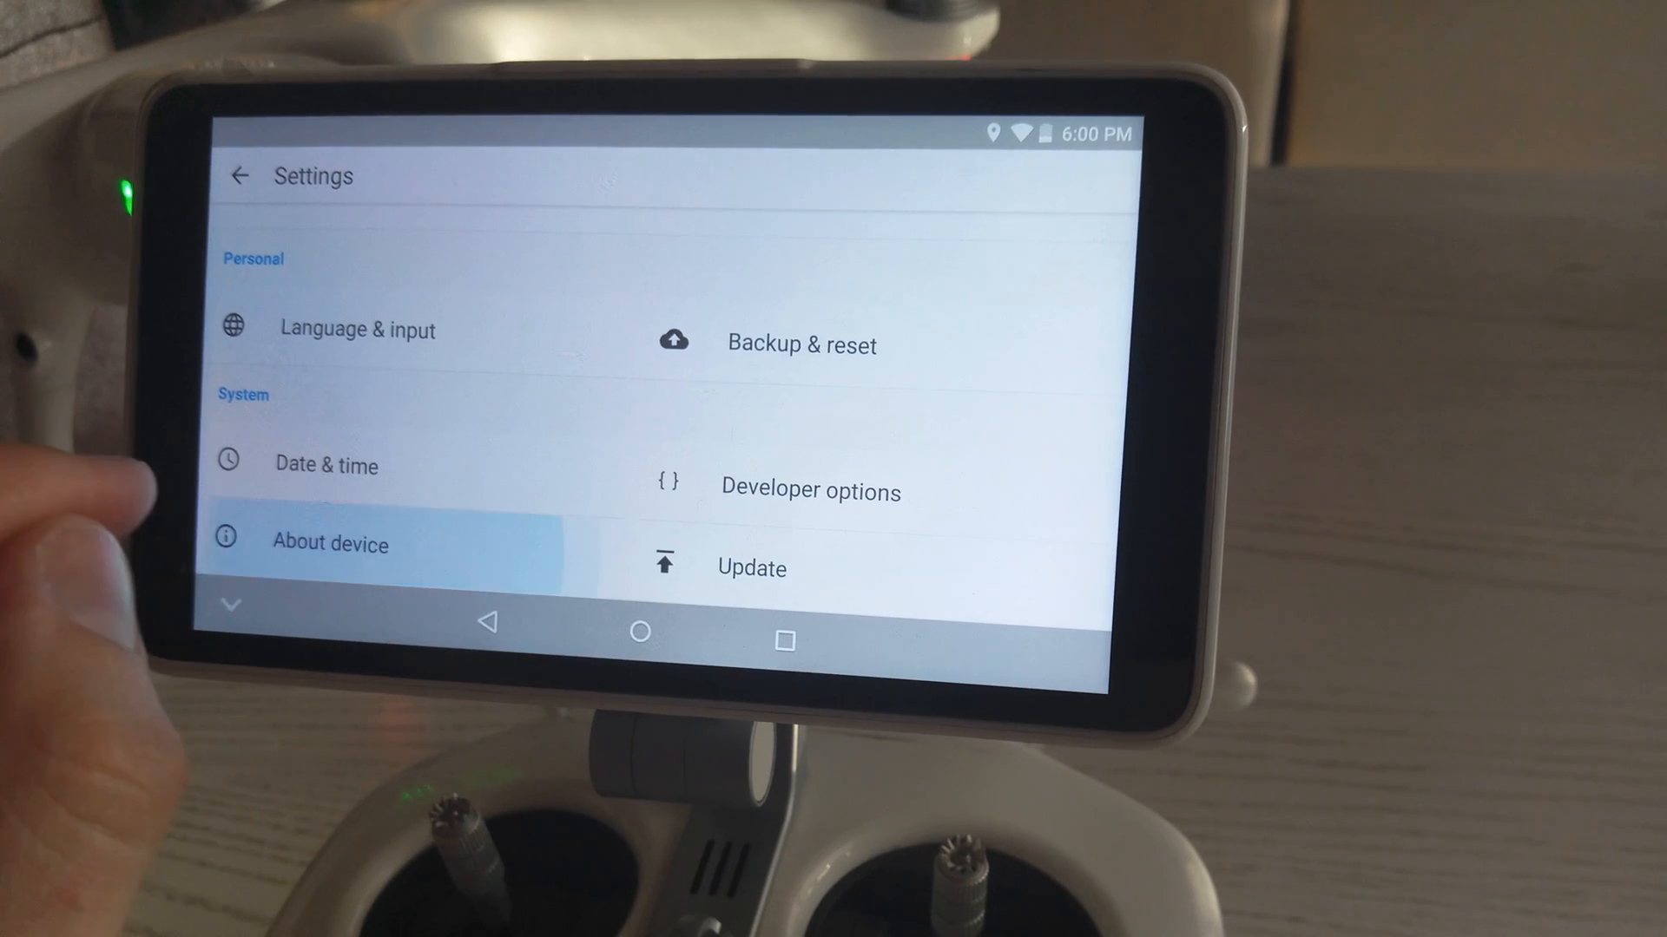
Check About device until the 'already a developer' toast appears, then return to the settings list
click(329, 543)
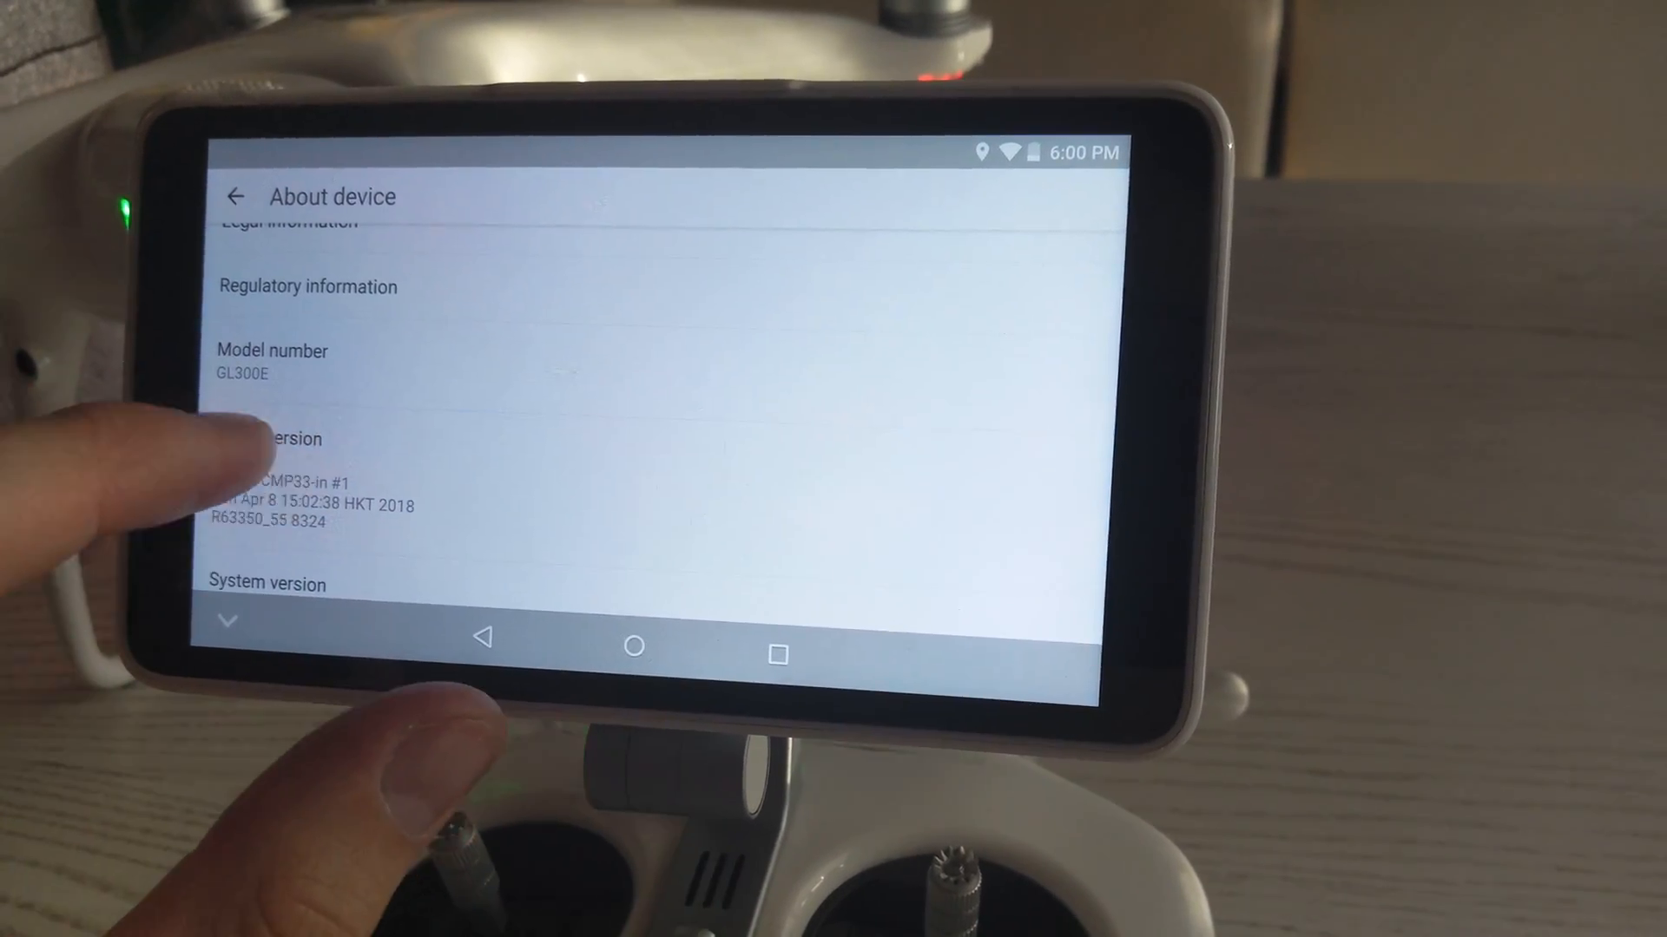
scroll(down, 3)
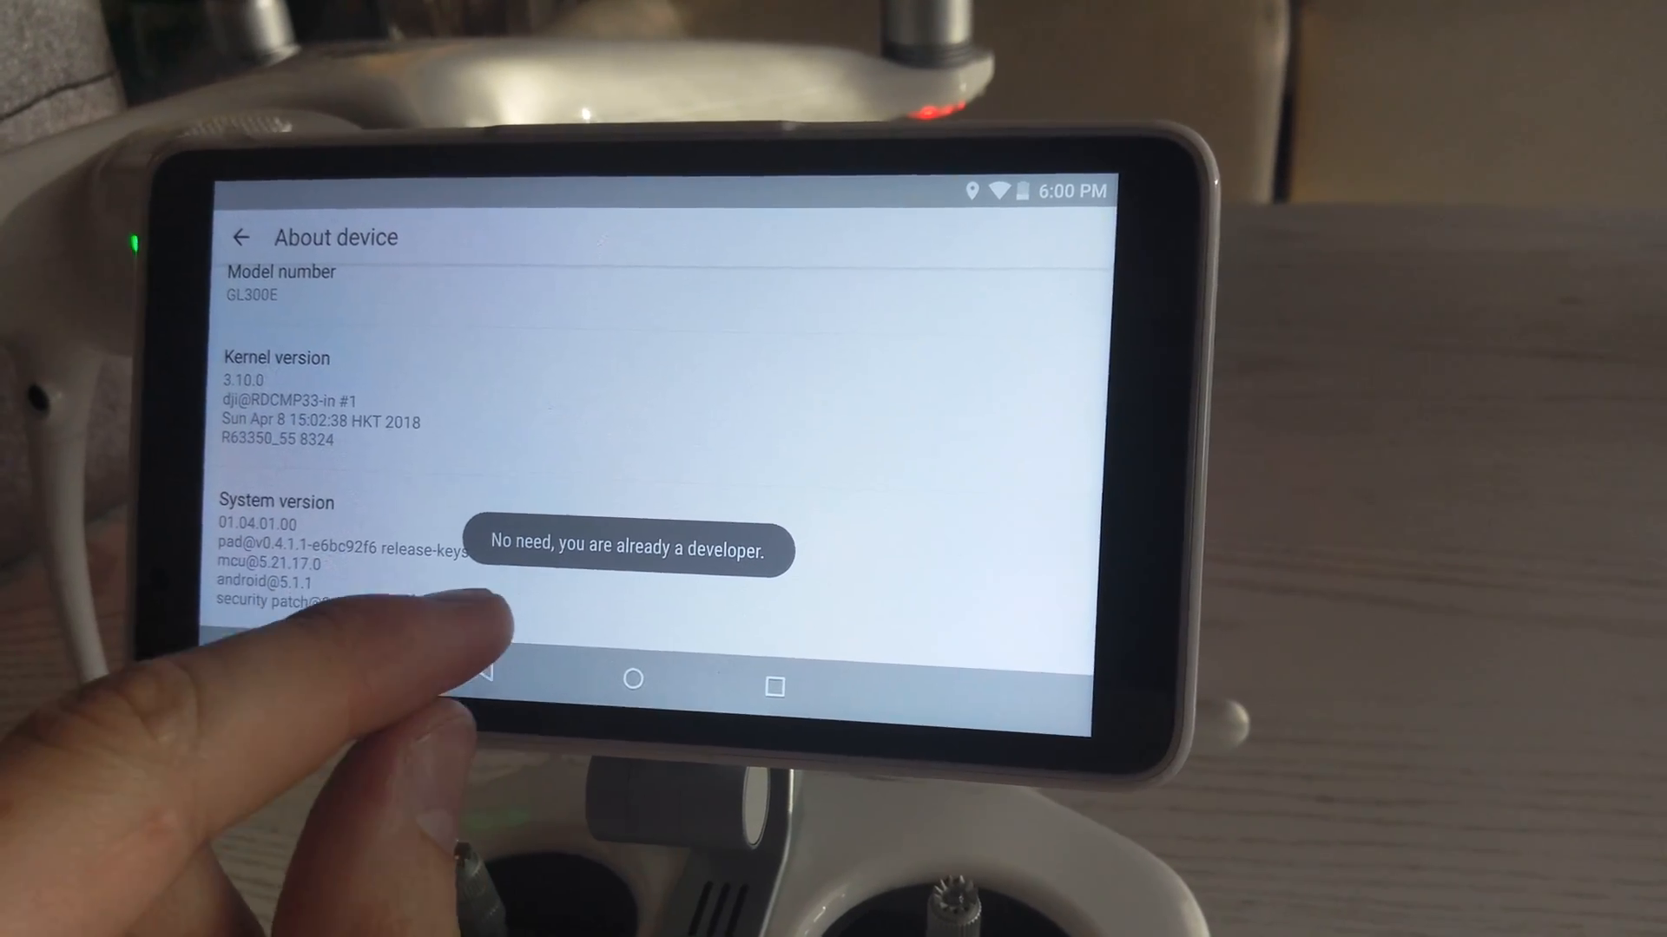
click(242, 234)
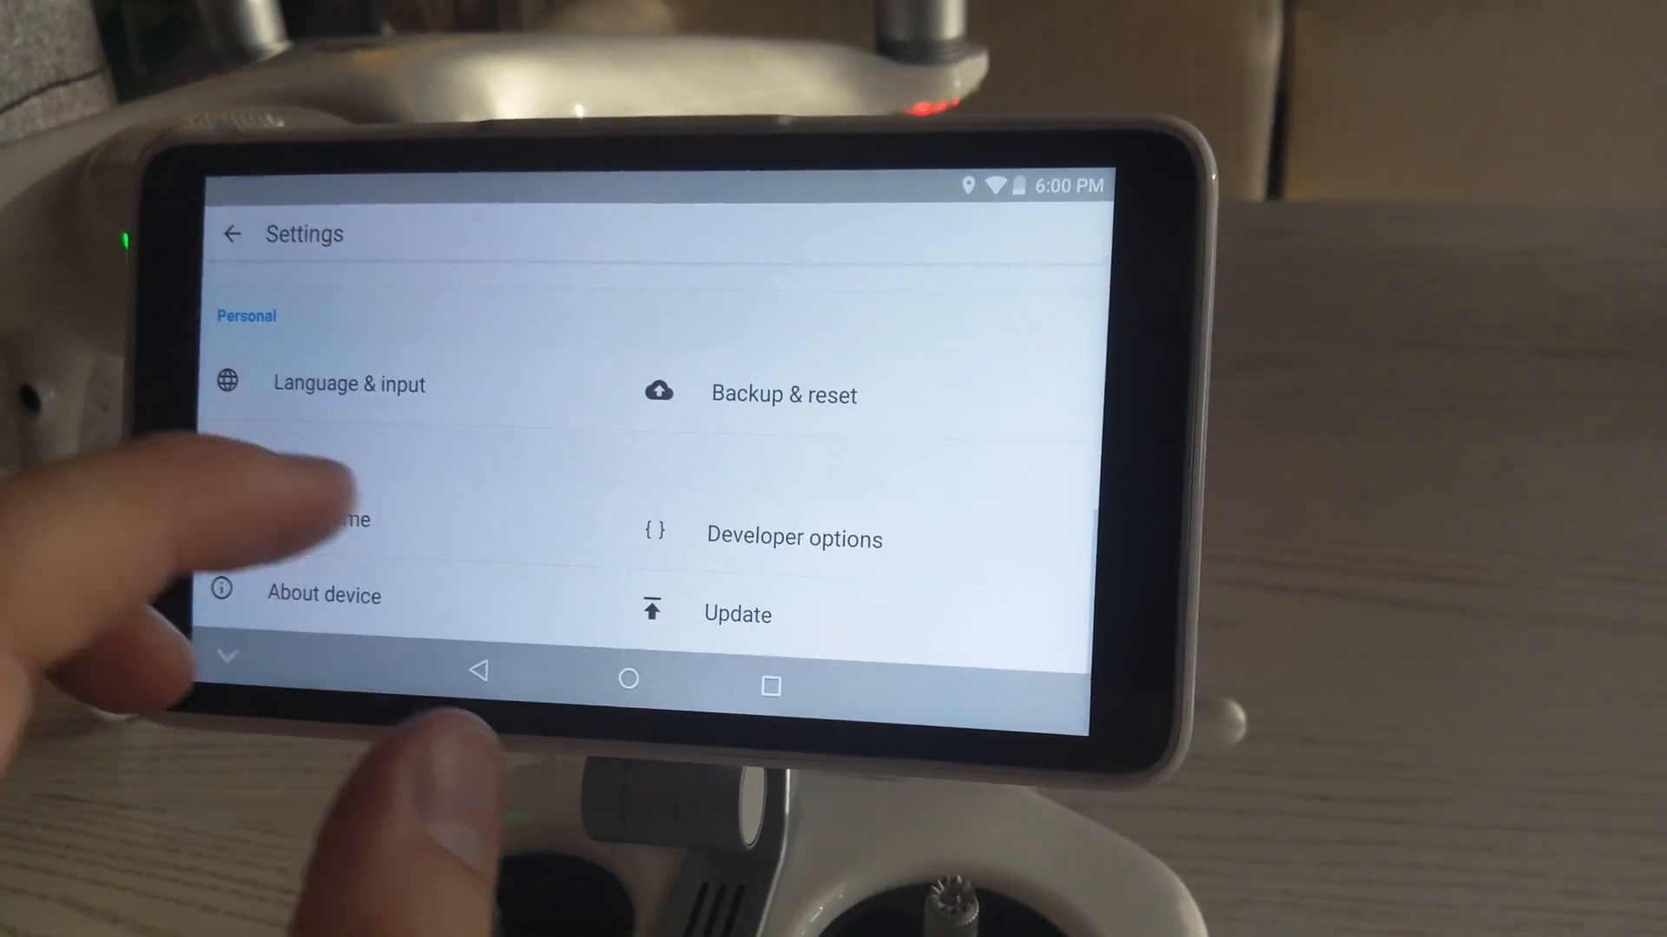
Switch on USB debugging in the Debugging section of Developer options
click(792, 538)
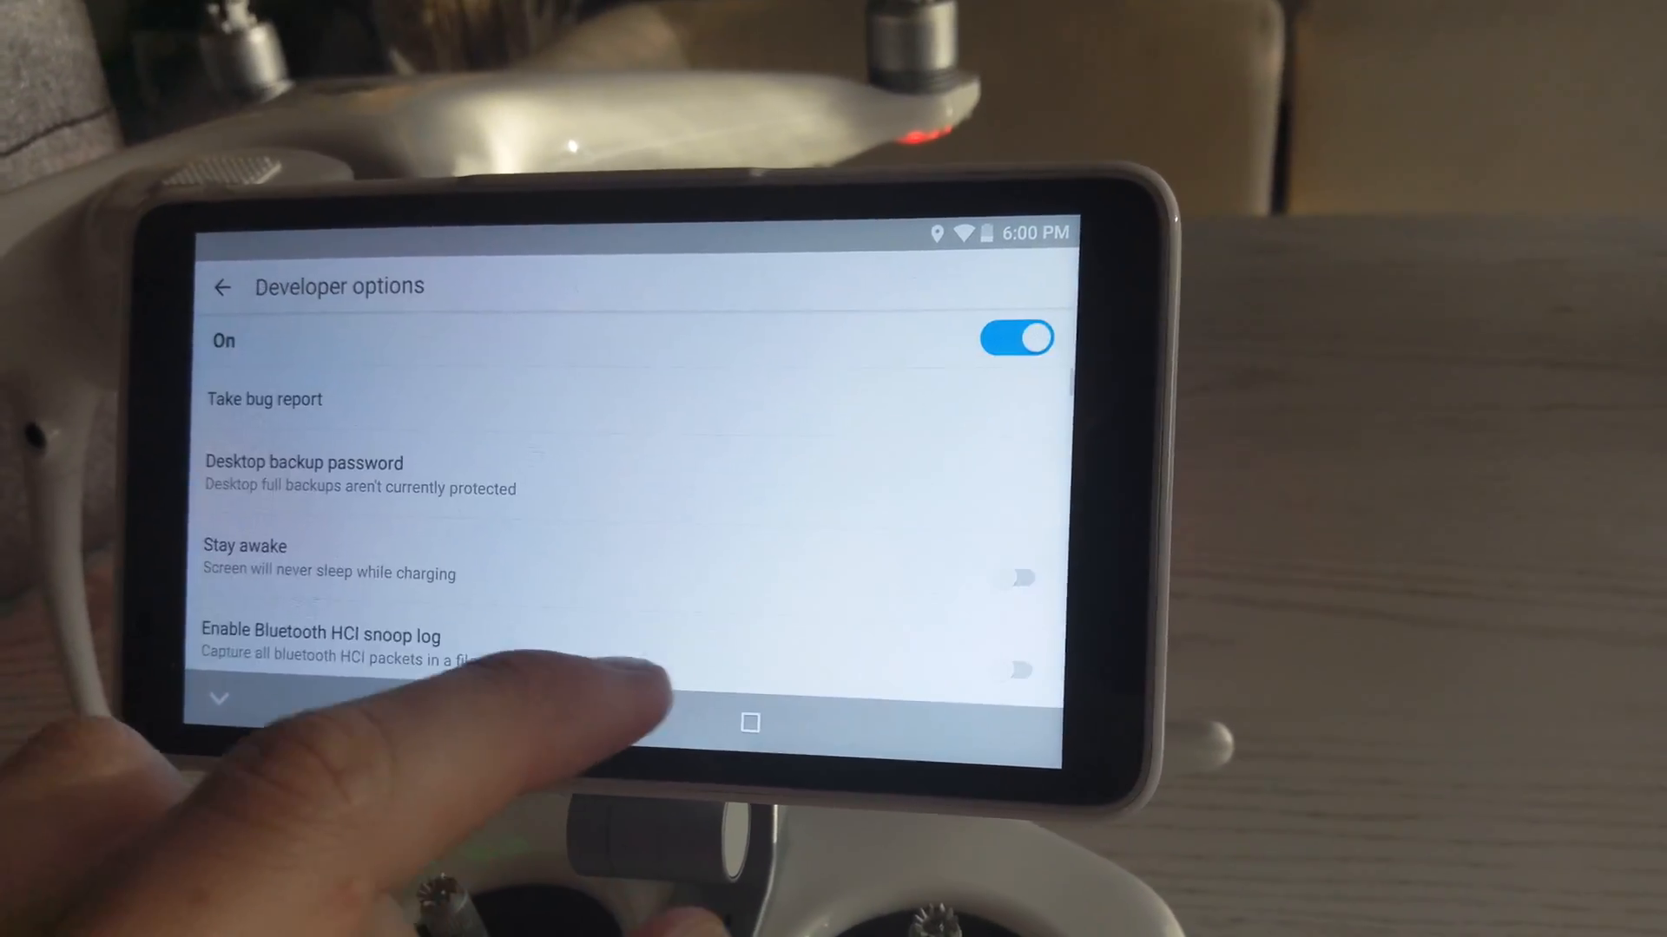
scroll(down, 3)
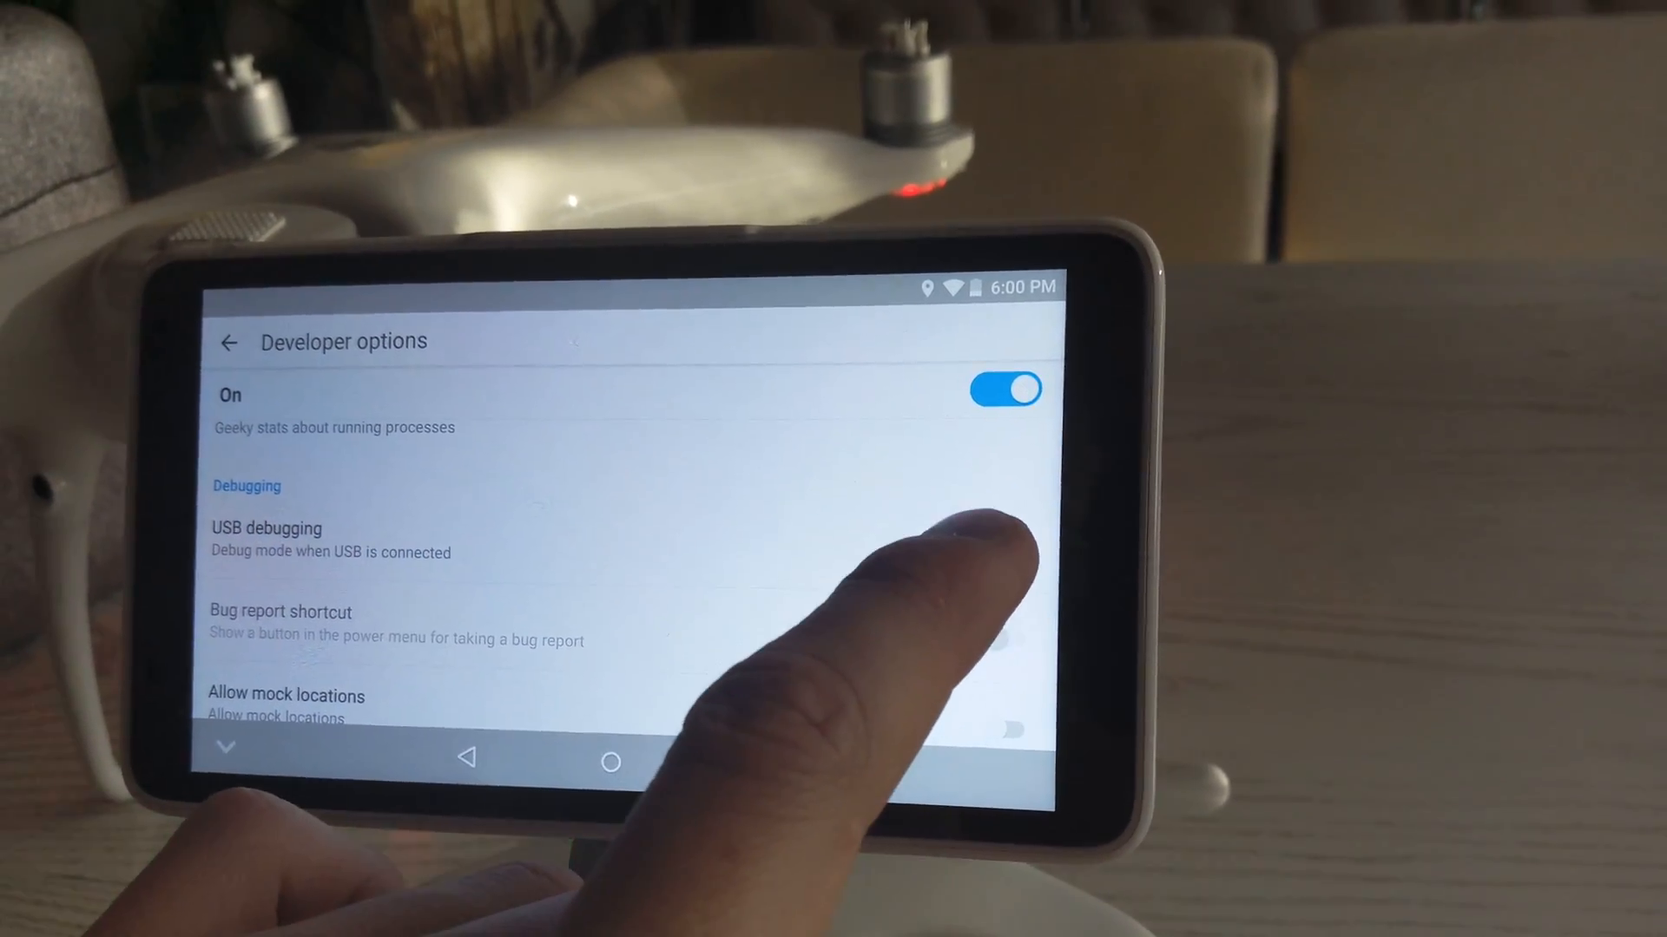
click(993, 545)
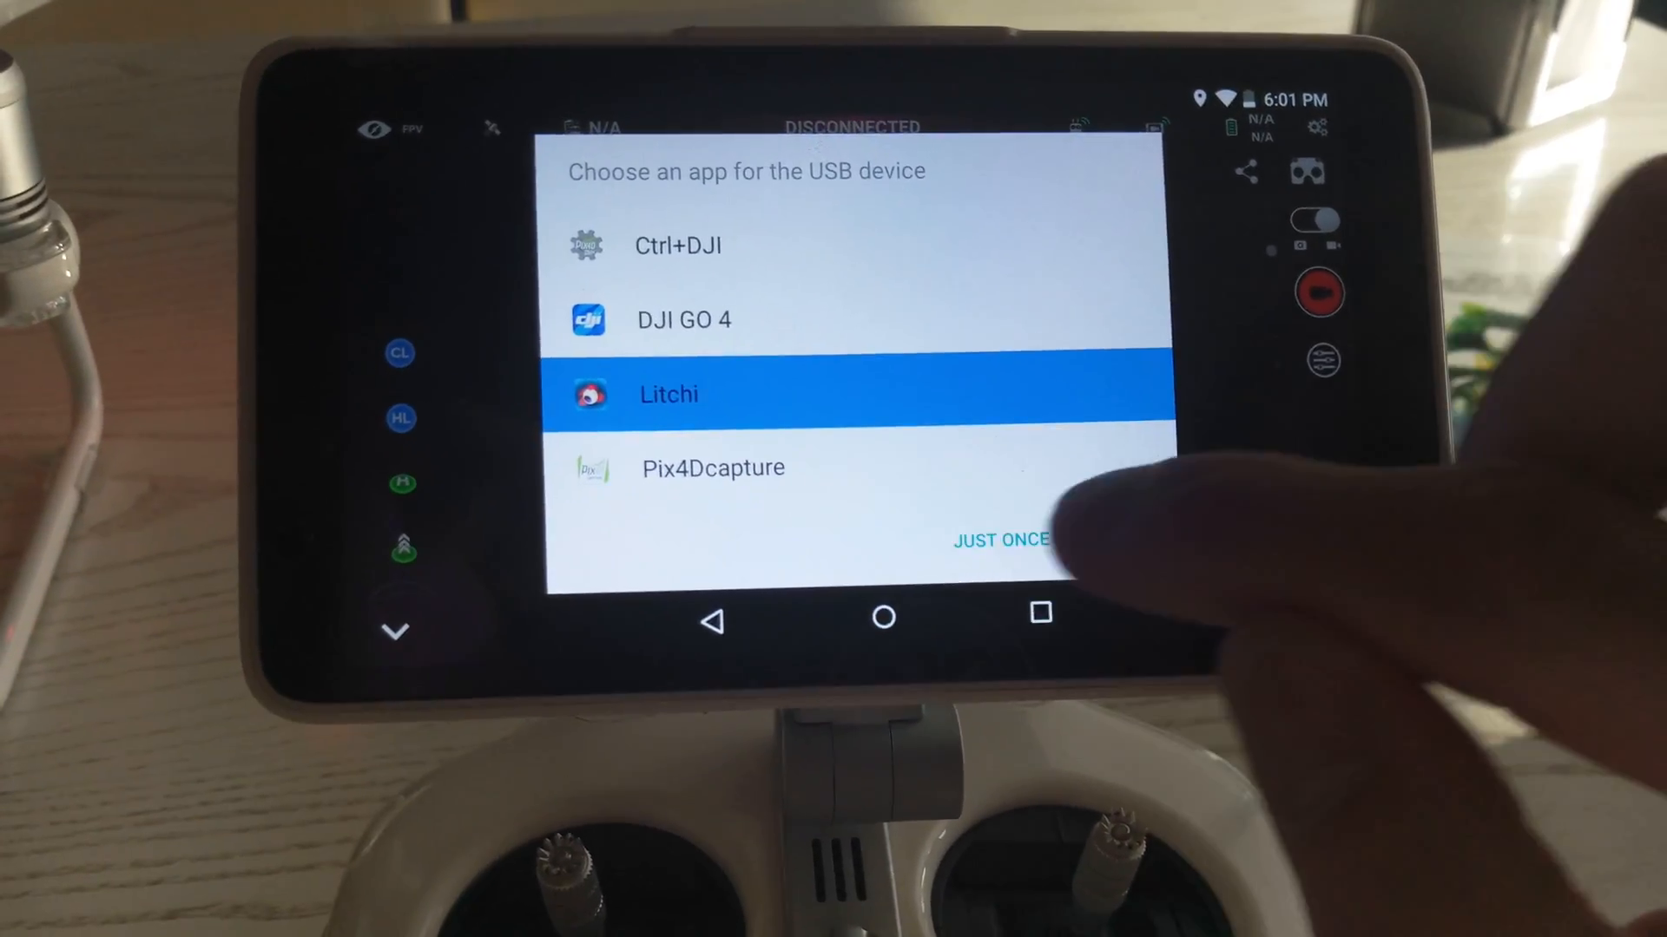
Choose Litchi, just once, as the app for the connected USB device
click(1000, 538)
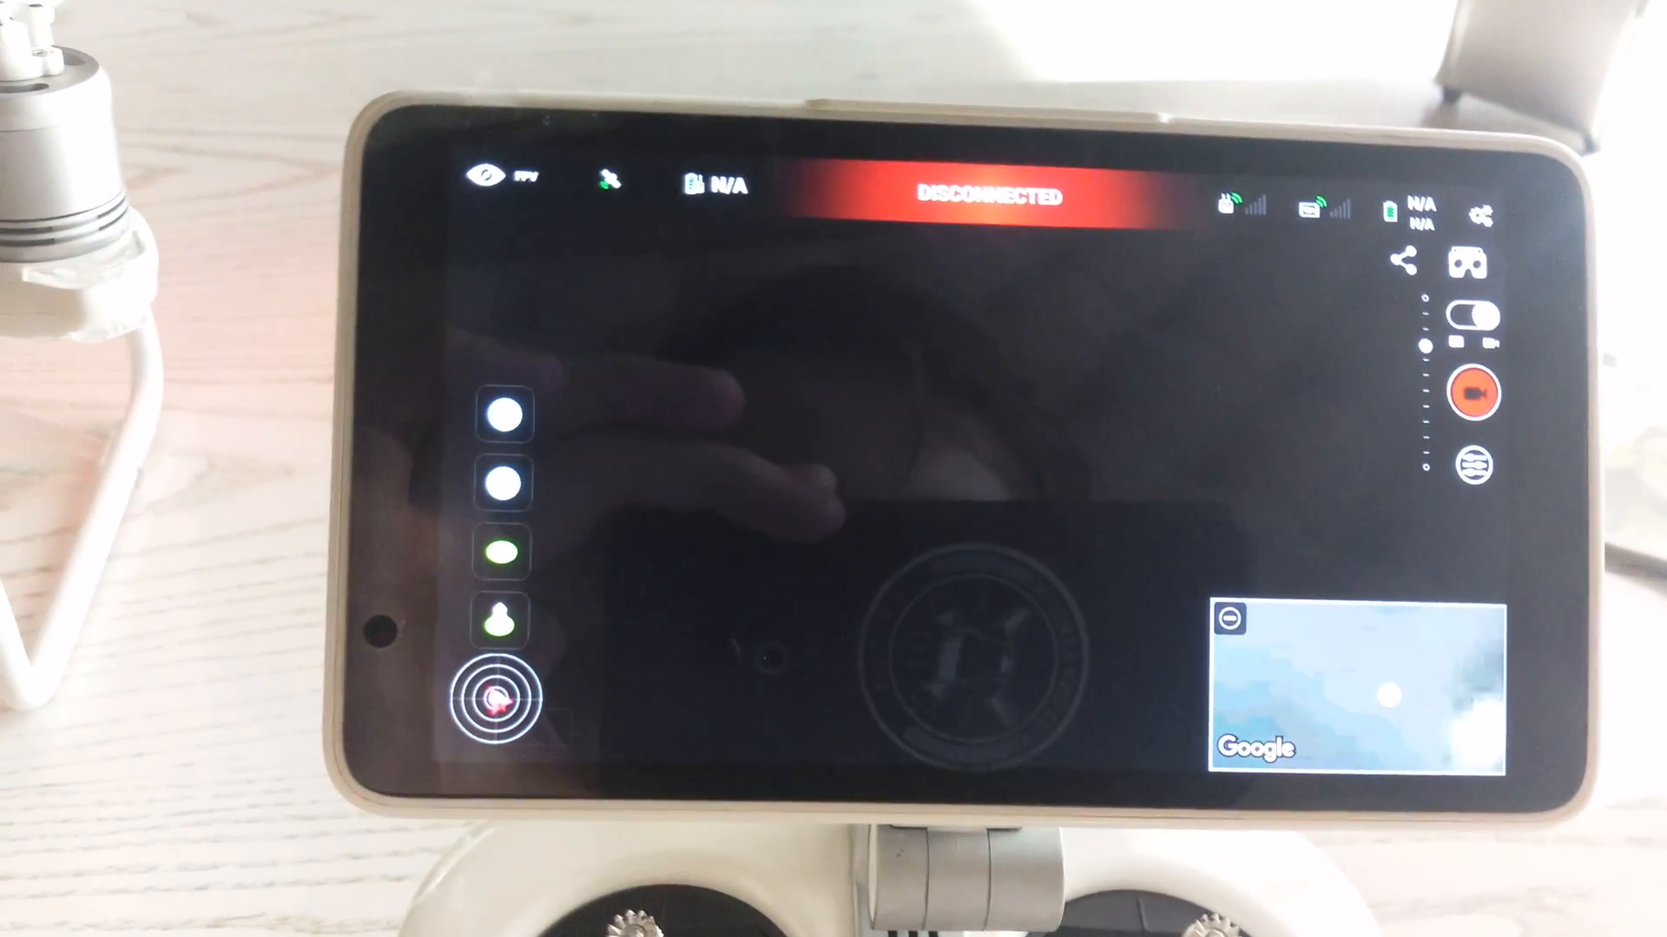